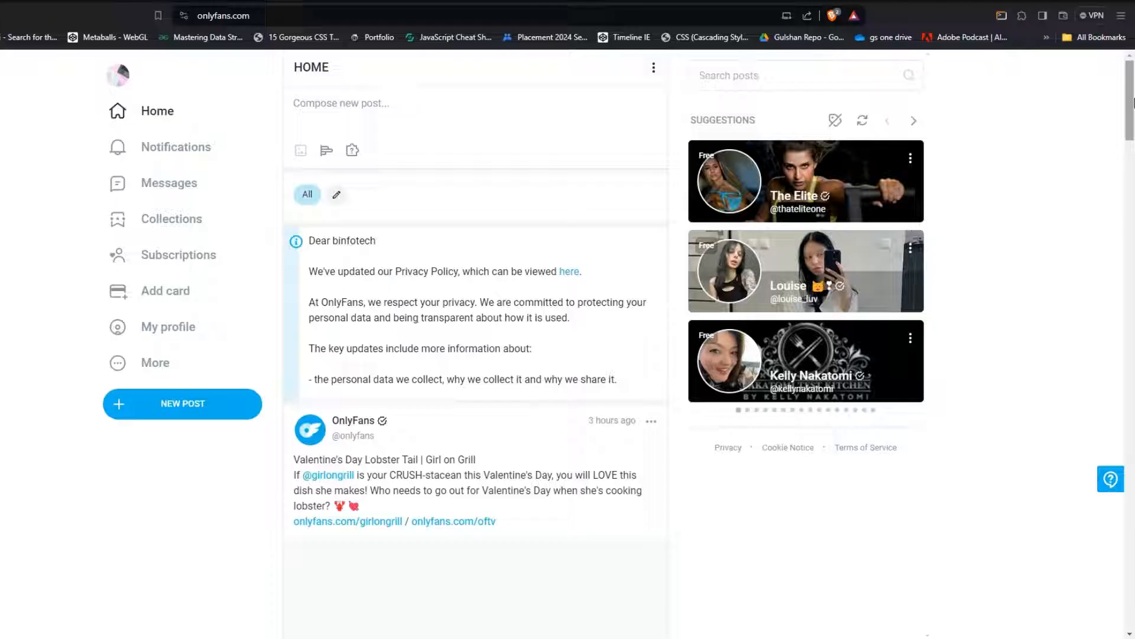
Load speedtest.net and start the Ookla internet speed test with GO
{"action": "scroll", "scroll_direction": "down", "scroll_amount": 3}
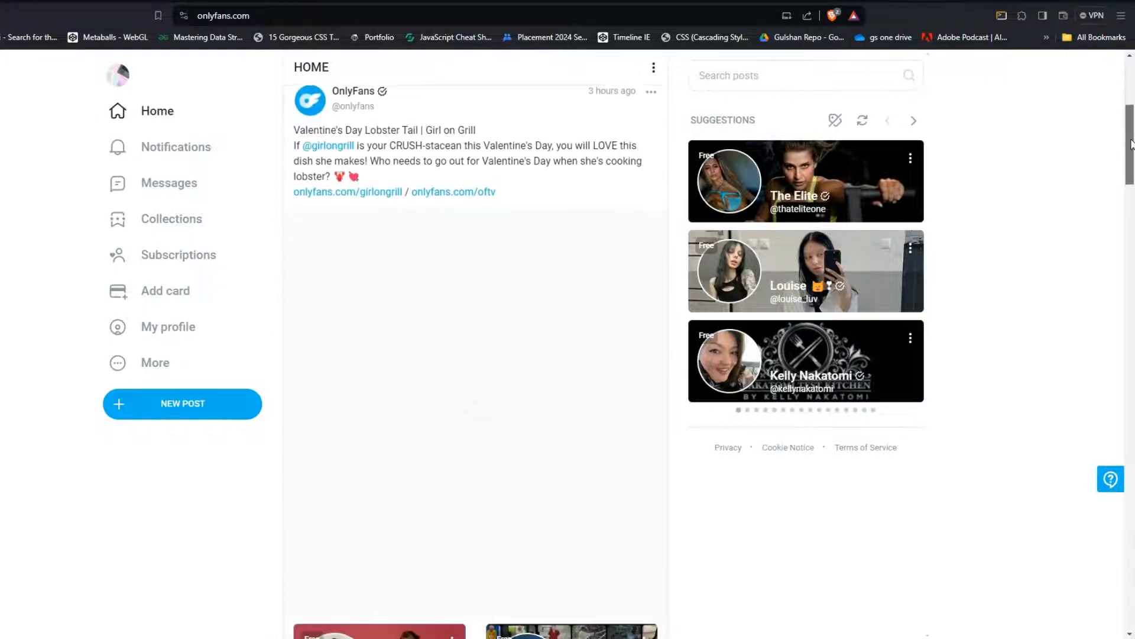
{"action": "scroll", "scroll_direction": "down", "scroll_amount": 3}
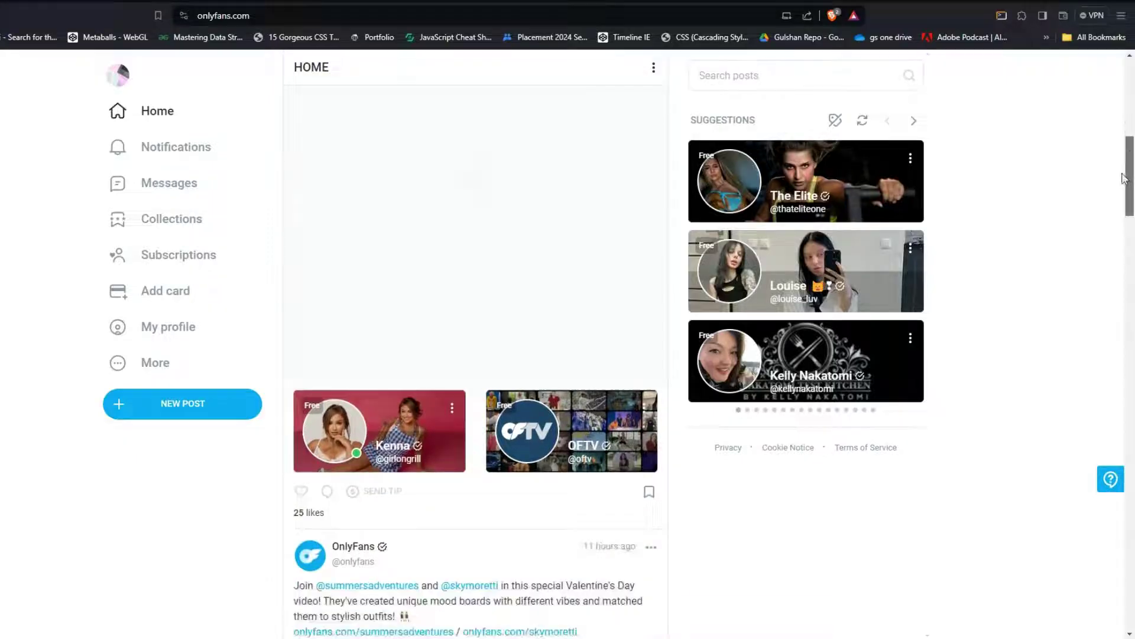
{"action": "scroll", "scroll_direction": "down", "scroll_amount": 3}
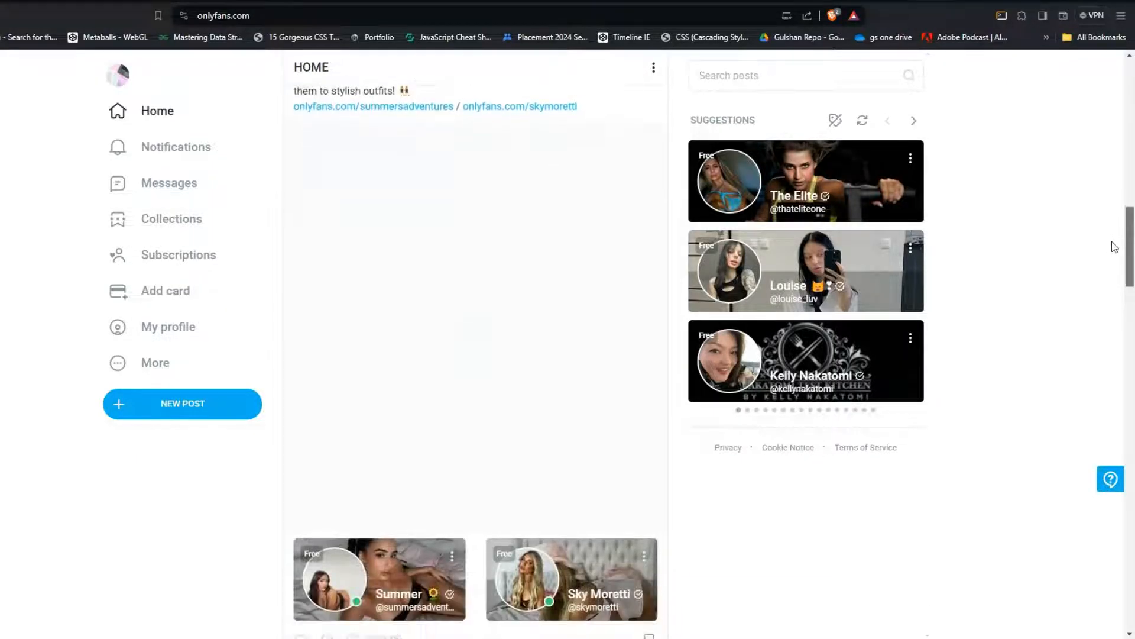
{"action": "scroll", "scroll_direction": "down", "scroll_amount": 3}
{"action": "type", "text": "sp"}
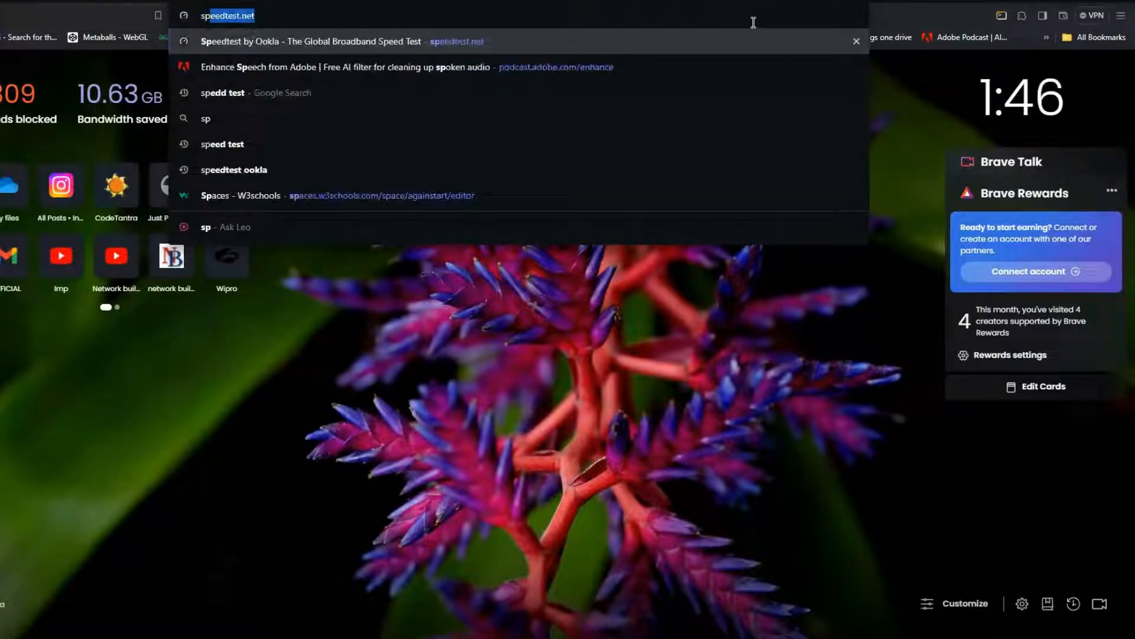
{"action": "left_click", "coordinate": [310, 41]}
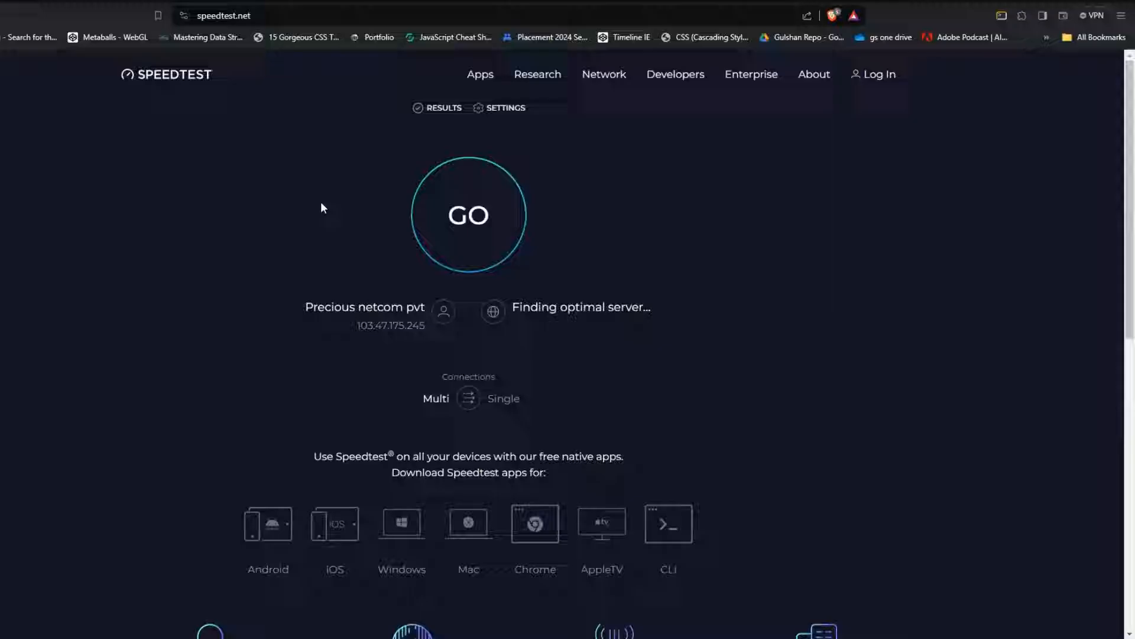
{"action": "left_click", "coordinate": [469, 215]}
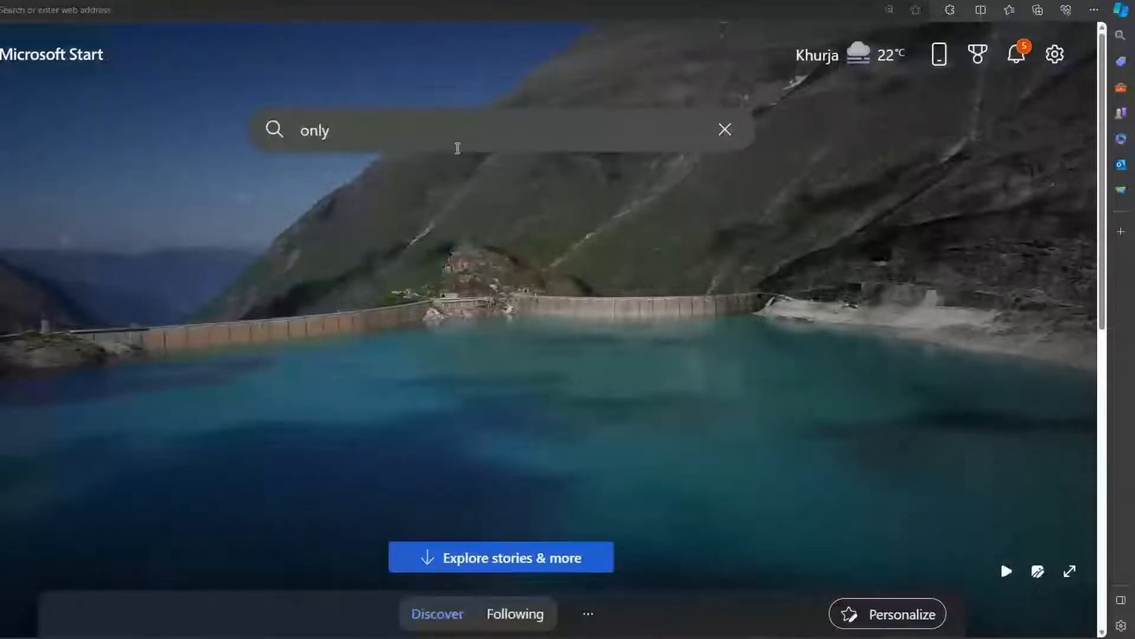
Search 'onlyfans' in Edge and open the OnlyFans result to test loading there
{"action": "type", "text": "fans"}
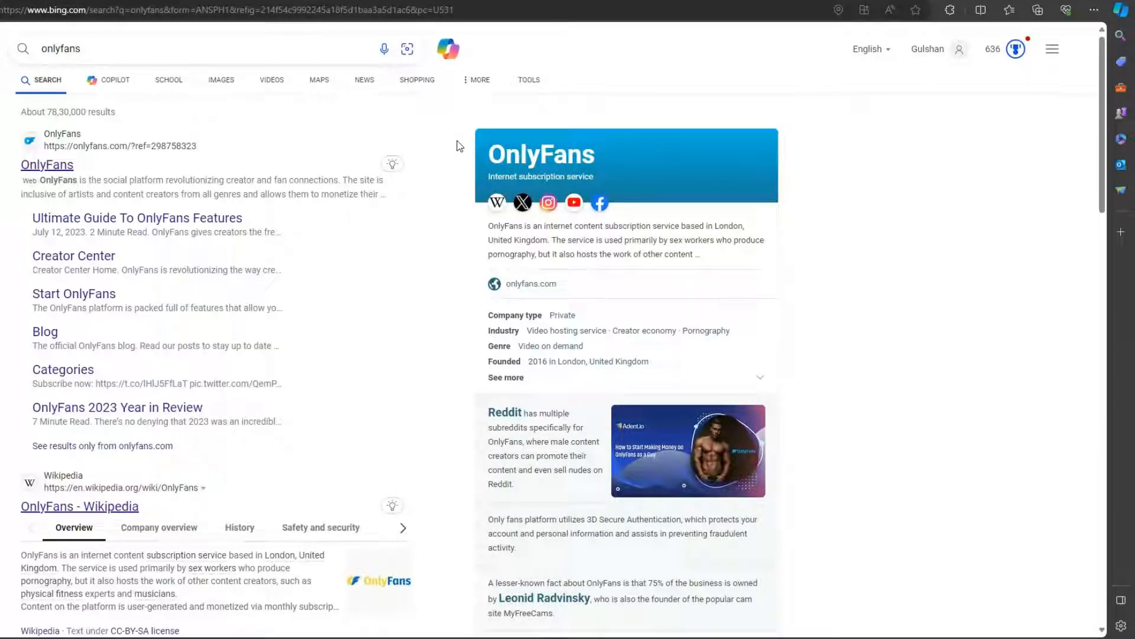
{"action": "left_click", "coordinate": [46, 164]}
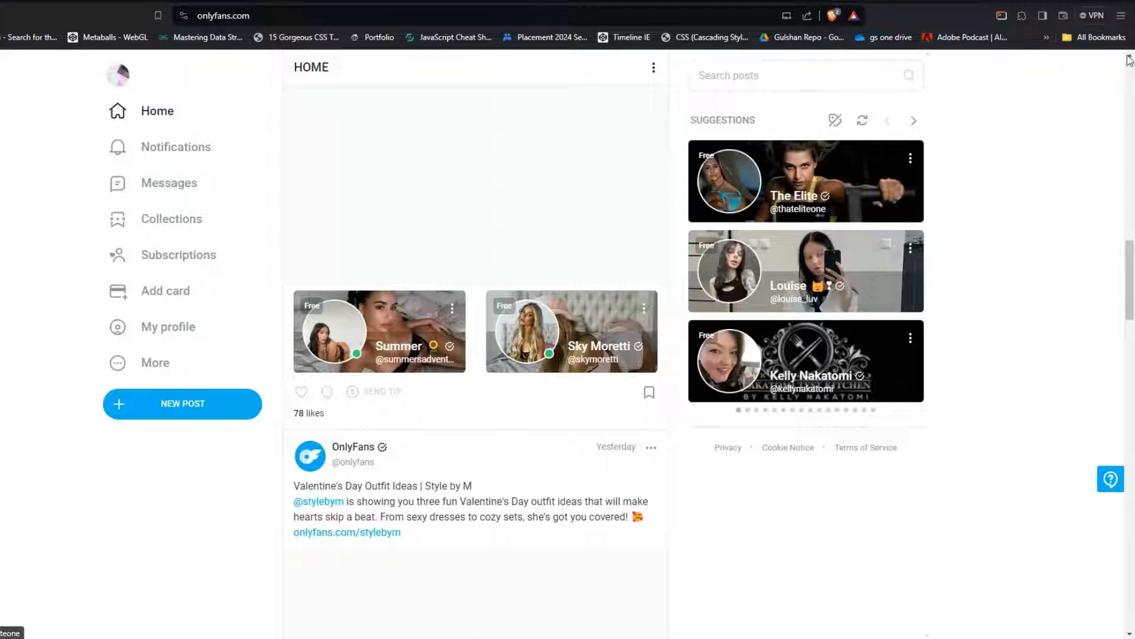
{"action": "mouse_move", "coordinate": [1019, 164]}
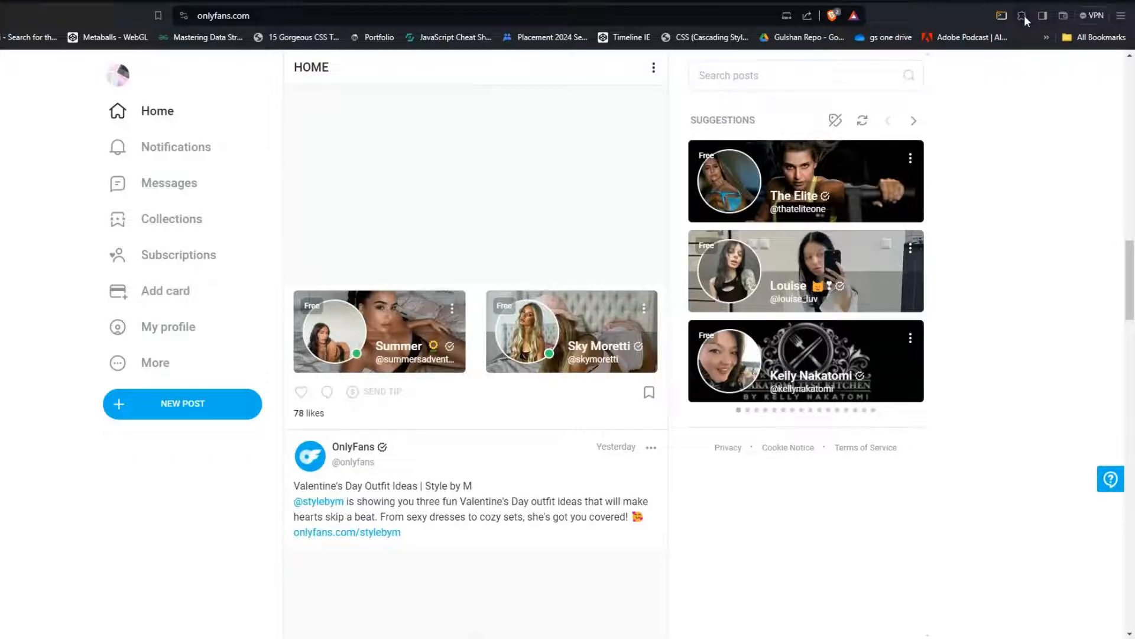
{"action": "left_click", "coordinate": [1023, 15]}
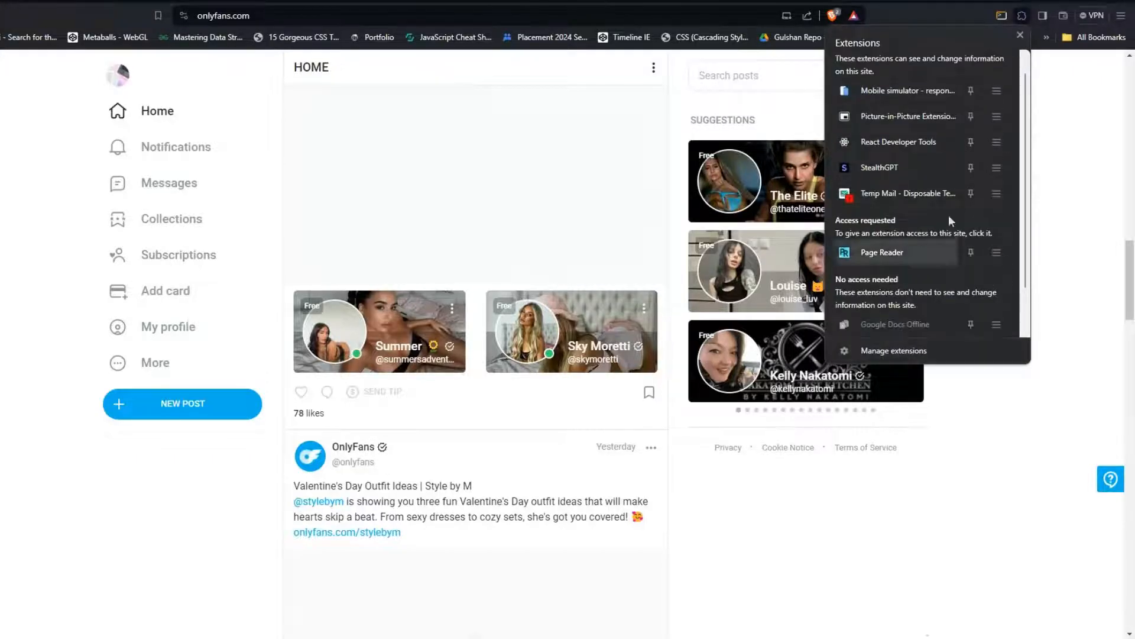
{"action": "mouse_move", "coordinate": [893, 351]}
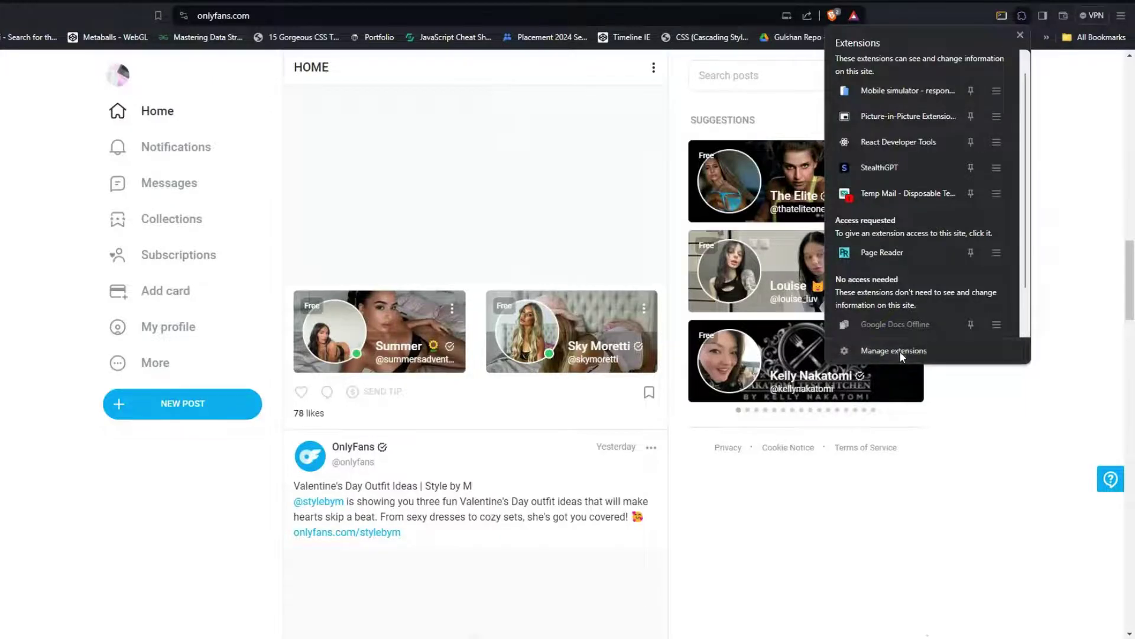
{"action": "left_click", "coordinate": [893, 350]}
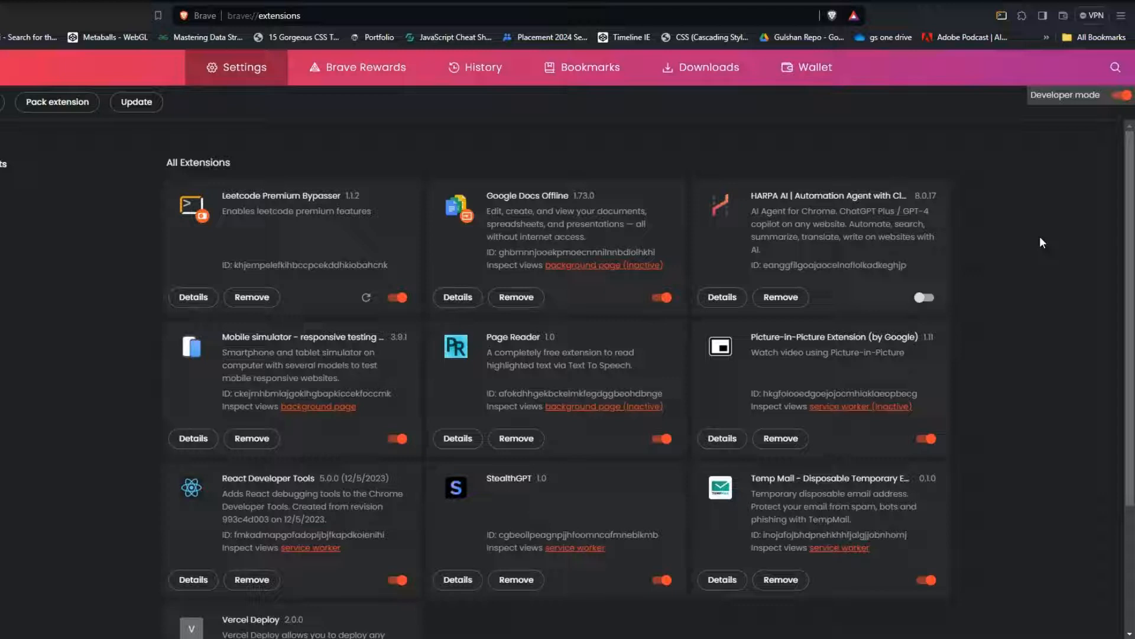
{"action": "mouse_move", "coordinate": [1048, 238]}
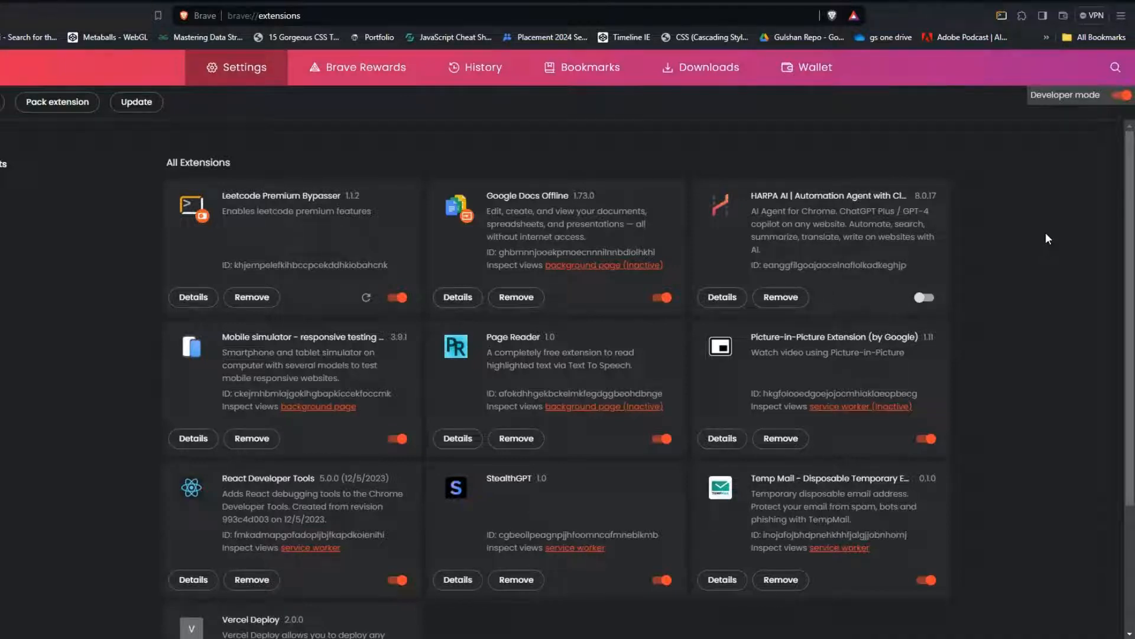
{"action": "left_click", "coordinate": [260, 15]}
{"action": "type", "text": "onlyfans.com"}
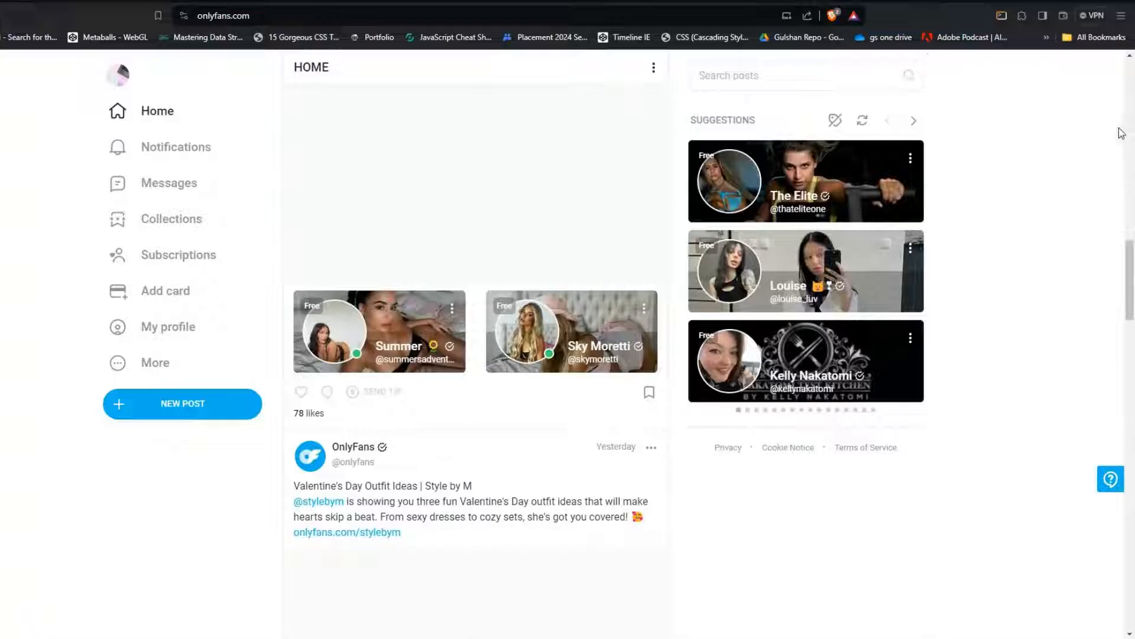
Reach Brave's Privacy and security > Third-party cookies page, showing cookies currently allowed
{"action": "left_click", "coordinate": [1123, 14]}
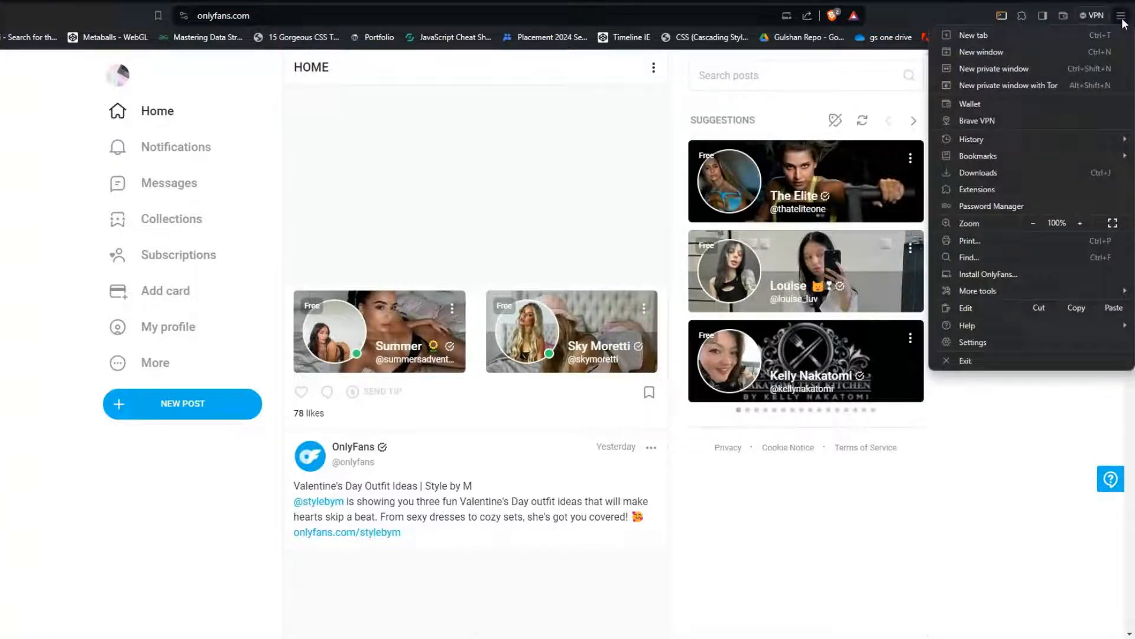
{"action": "left_click", "coordinate": [976, 342]}
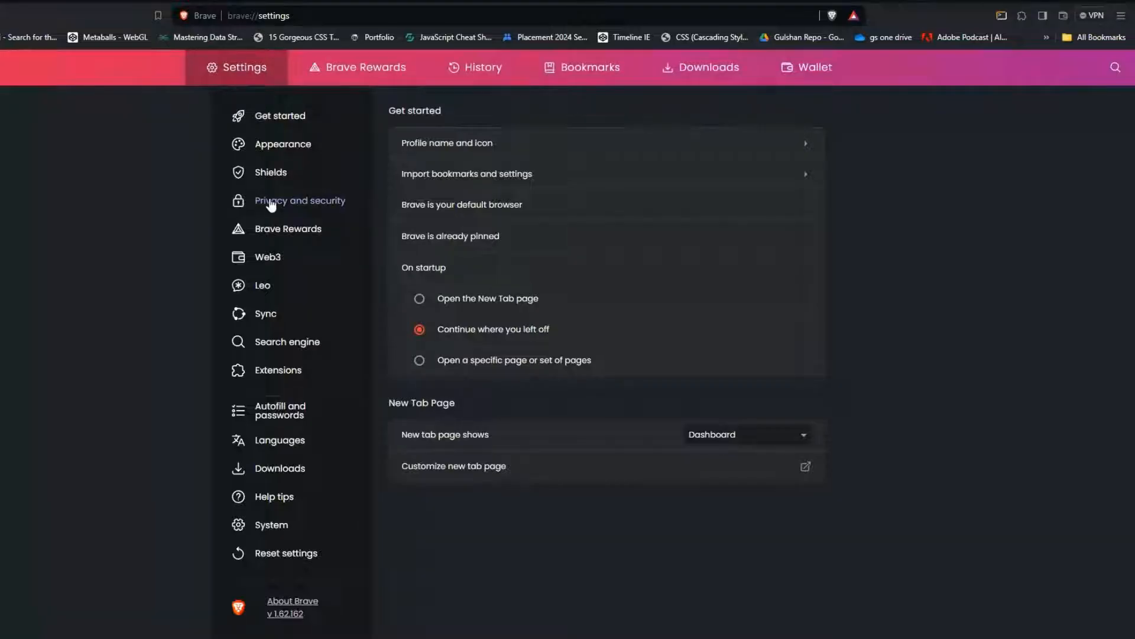
{"action": "left_click", "coordinate": [299, 201]}
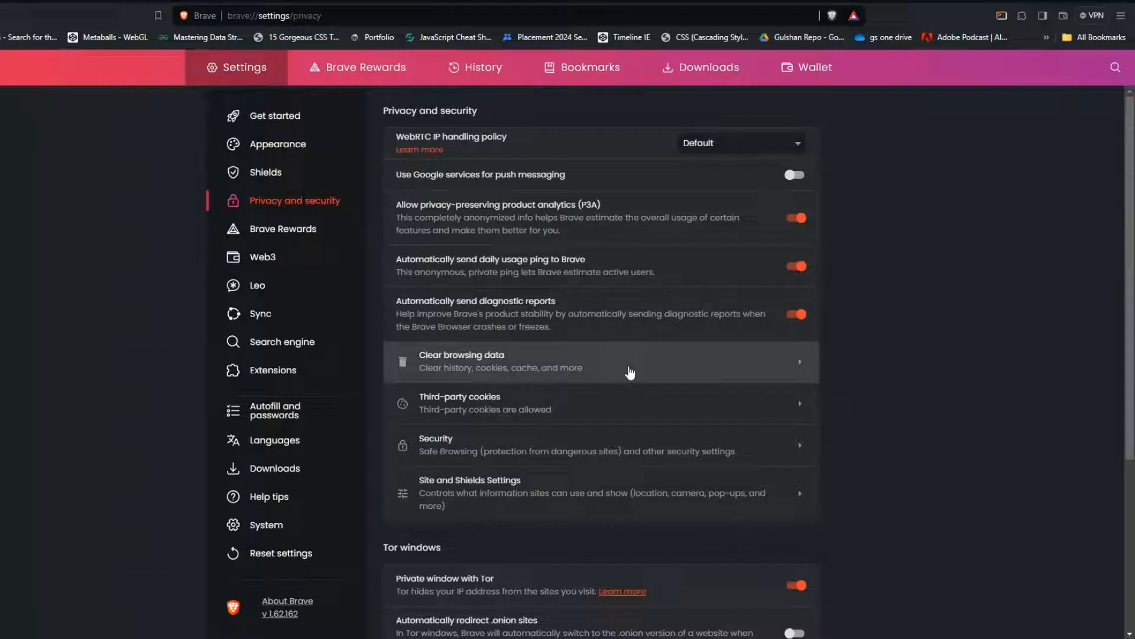
{"action": "scroll", "scroll_direction": "down", "scroll_amount": 3}
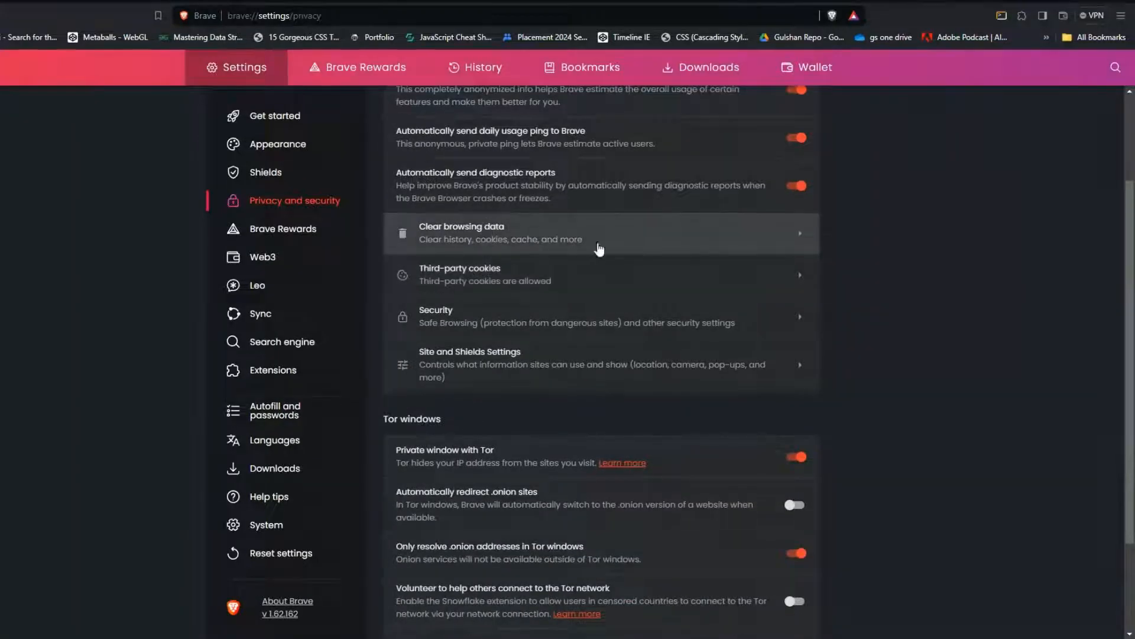
{"action": "mouse_move", "coordinate": [653, 290]}
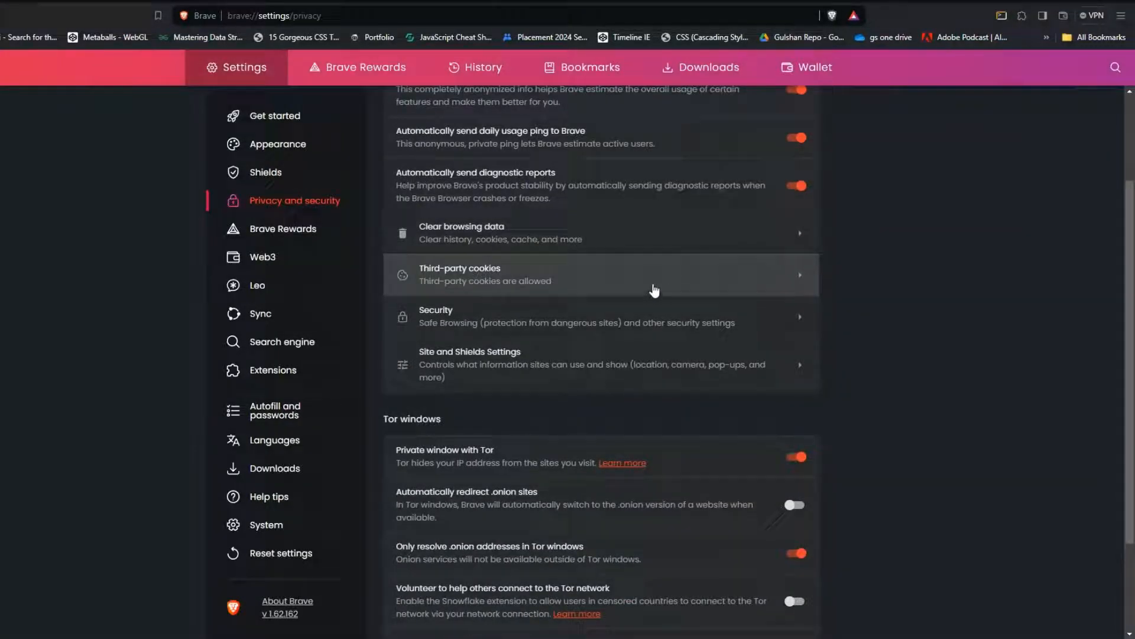
{"action": "left_click", "coordinate": [600, 275]}
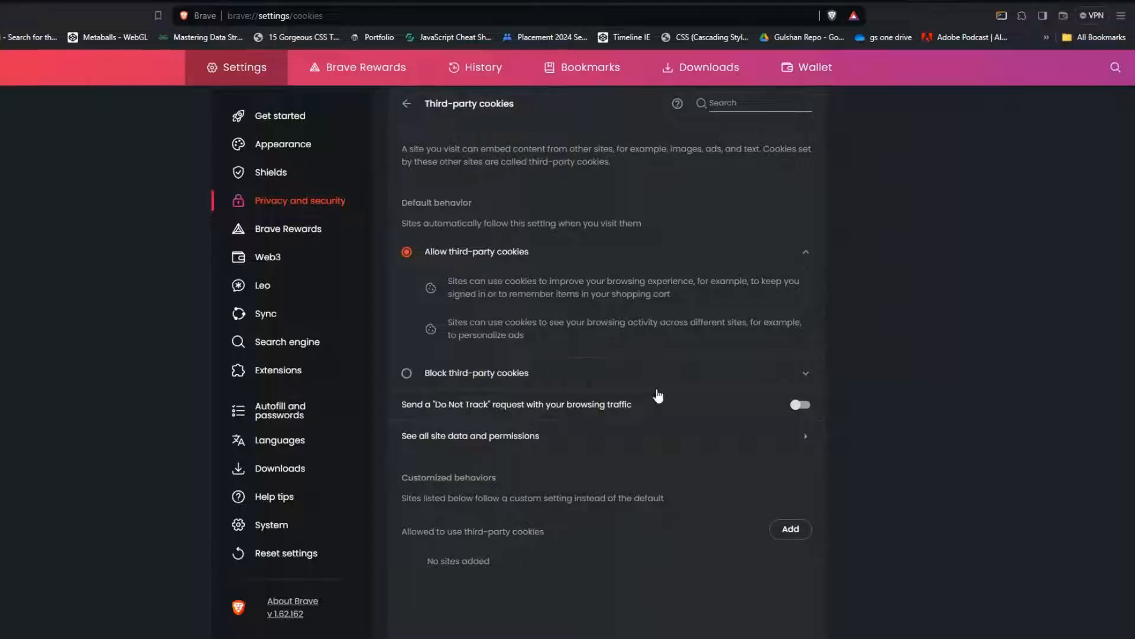
{"action": "mouse_move", "coordinate": [662, 354]}
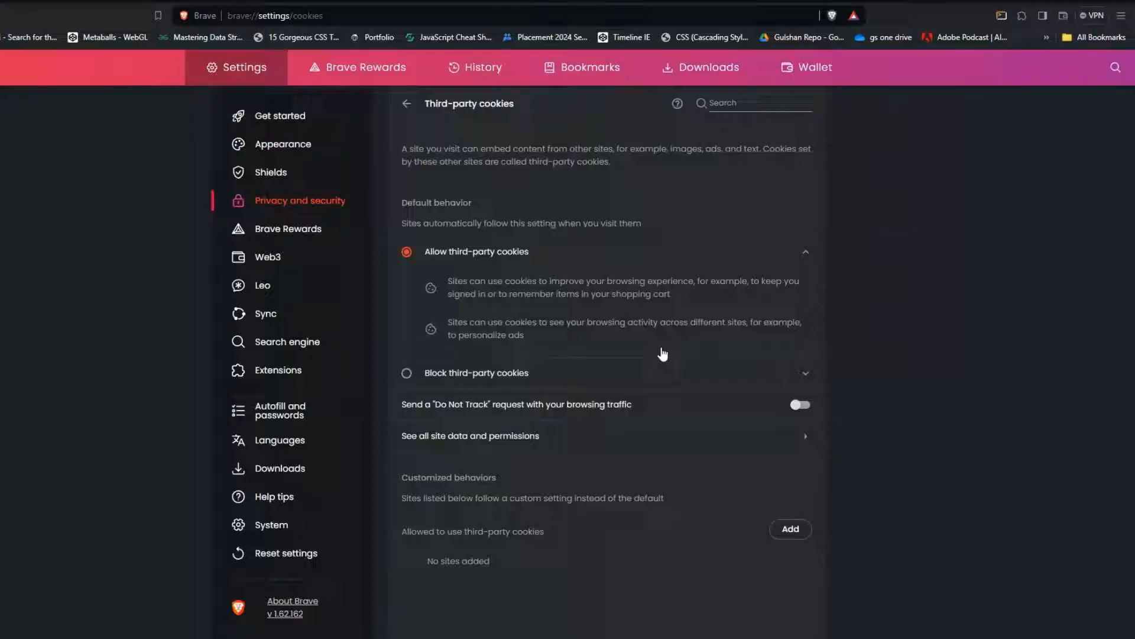
{"action": "mouse_move", "coordinate": [800, 181]}
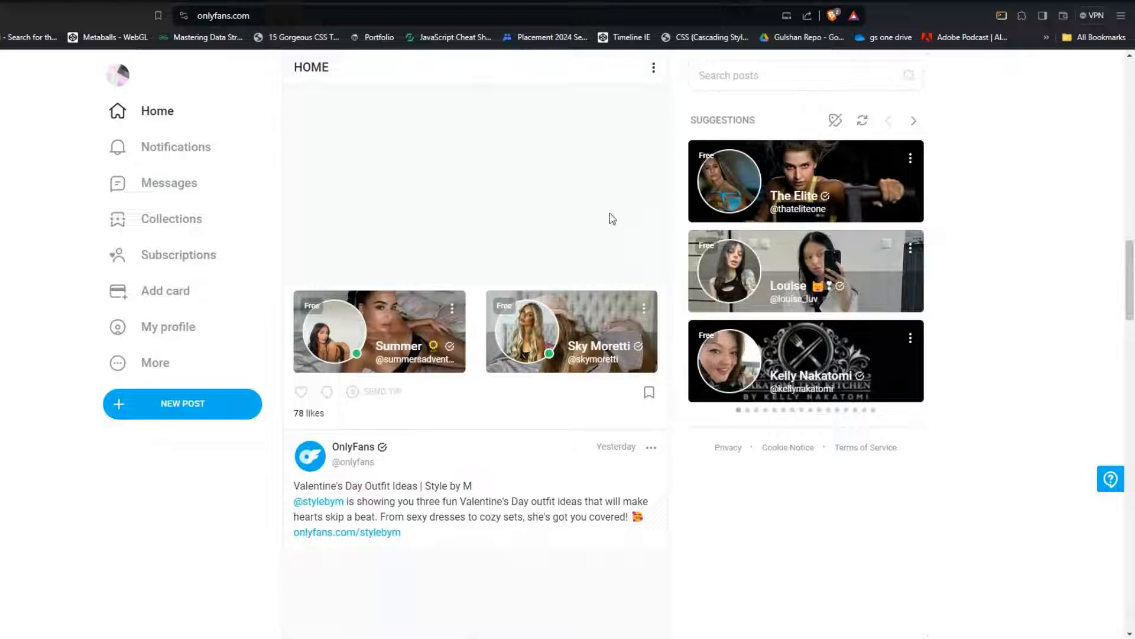
{"action": "mouse_move", "coordinate": [593, 223]}
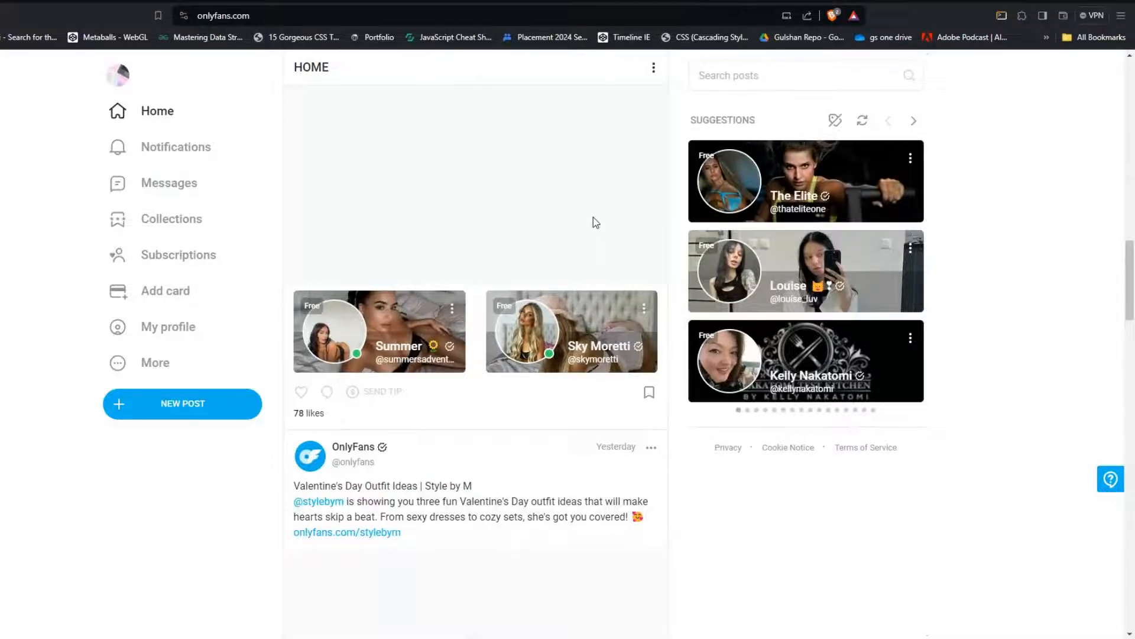
{"action": "mouse_move", "coordinate": [559, 125]}
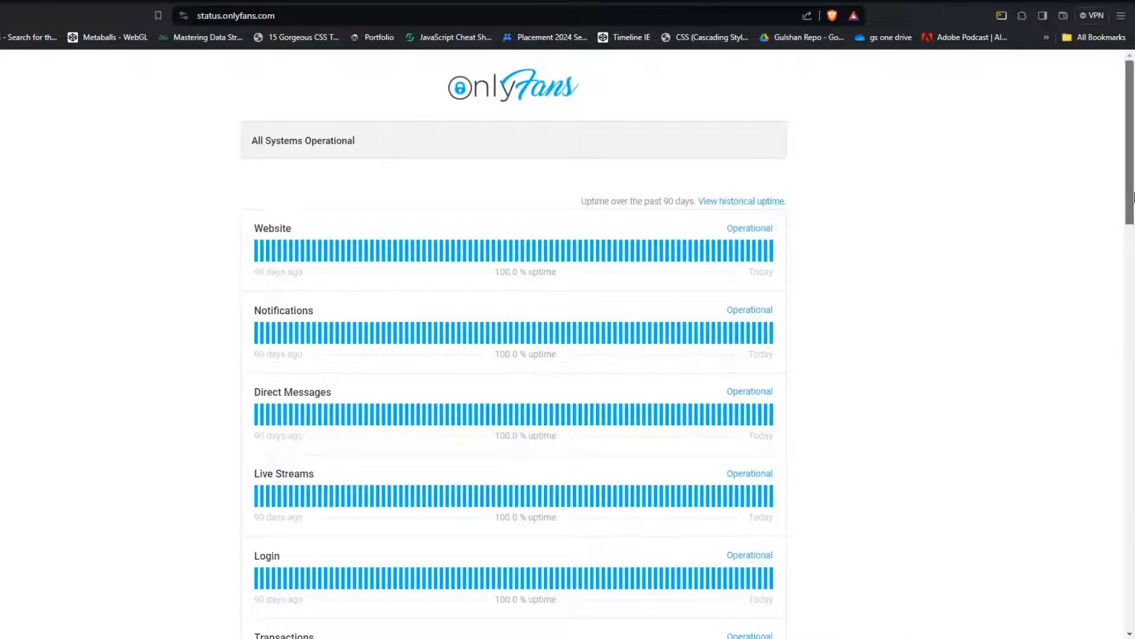
Scroll through status.onlyfans.com's component uptime bars, all showing operational
{"action": "scroll", "scroll_direction": "down", "scroll_amount": 3}
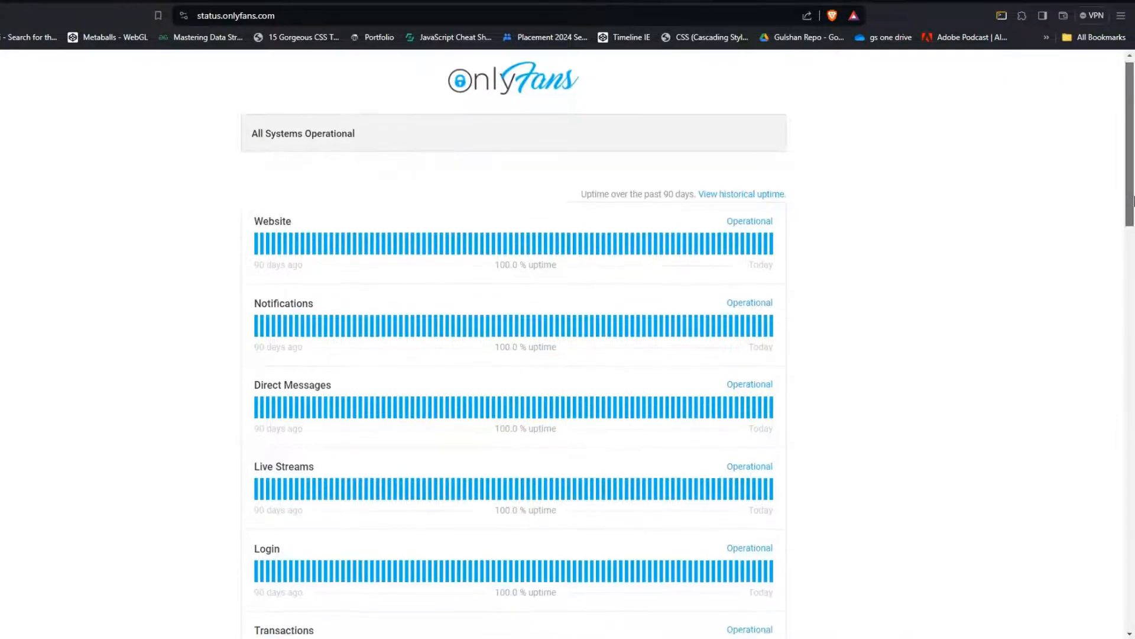
{"action": "scroll", "scroll_direction": "down", "scroll_amount": 3}
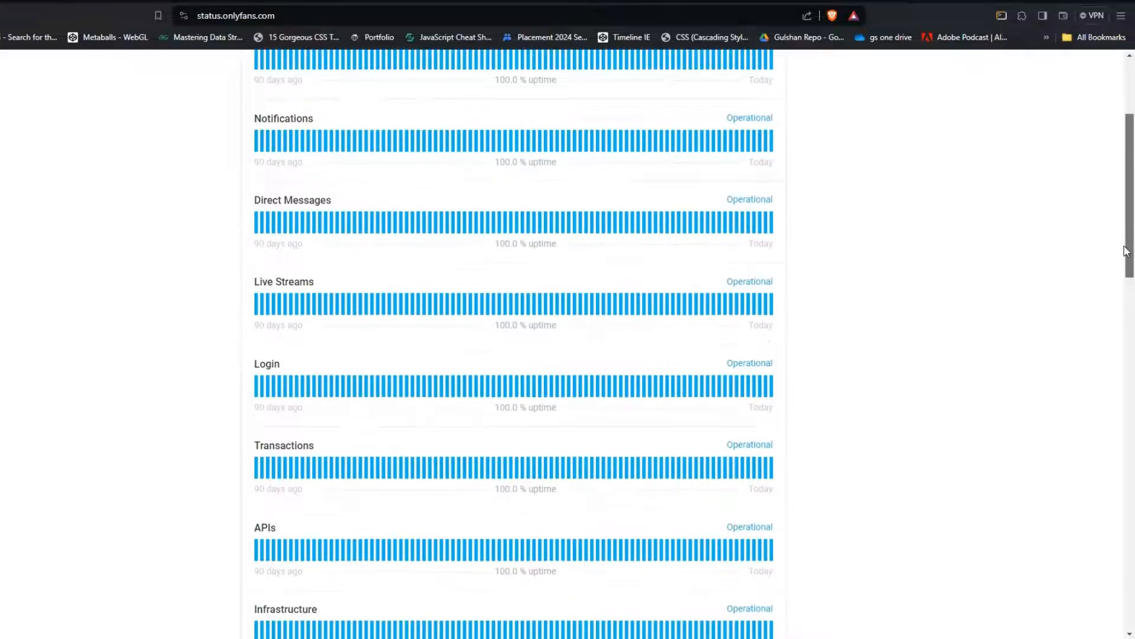
{"action": "scroll", "scroll_direction": "up", "scroll_amount": 3}
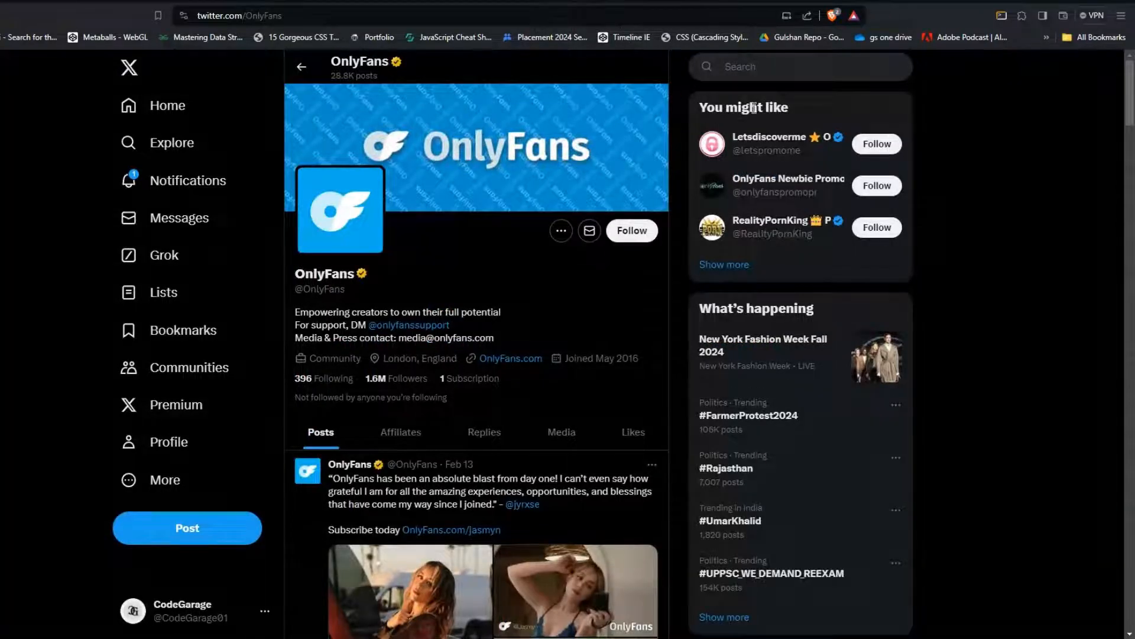
{"action": "mouse_move", "coordinate": [851, 136]}
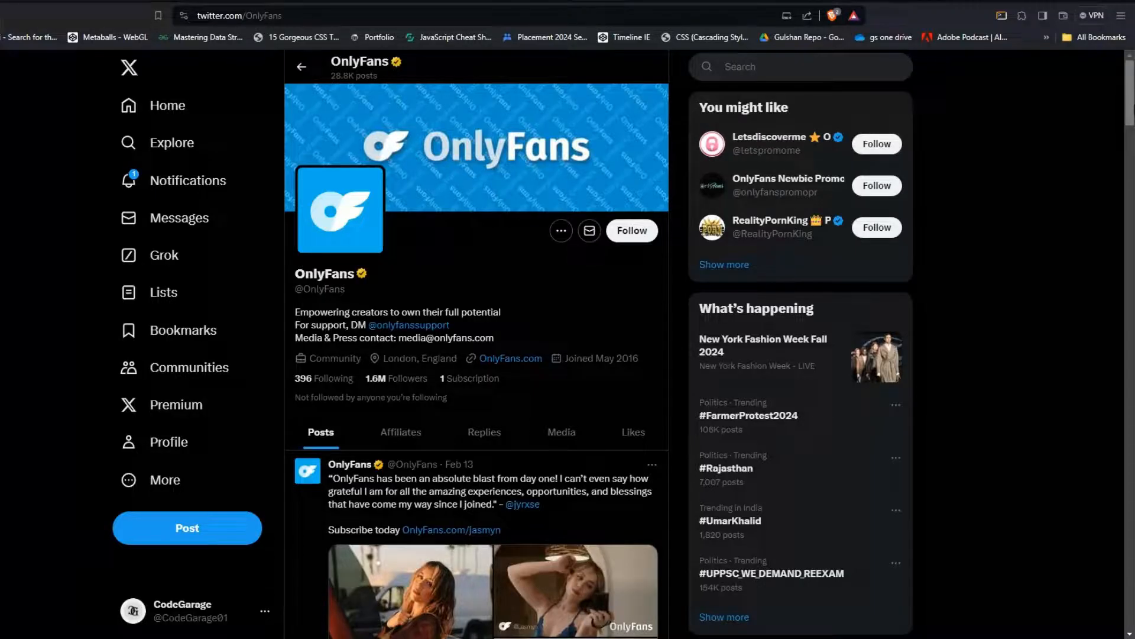
{"action": "mouse_move", "coordinate": [919, 24]}
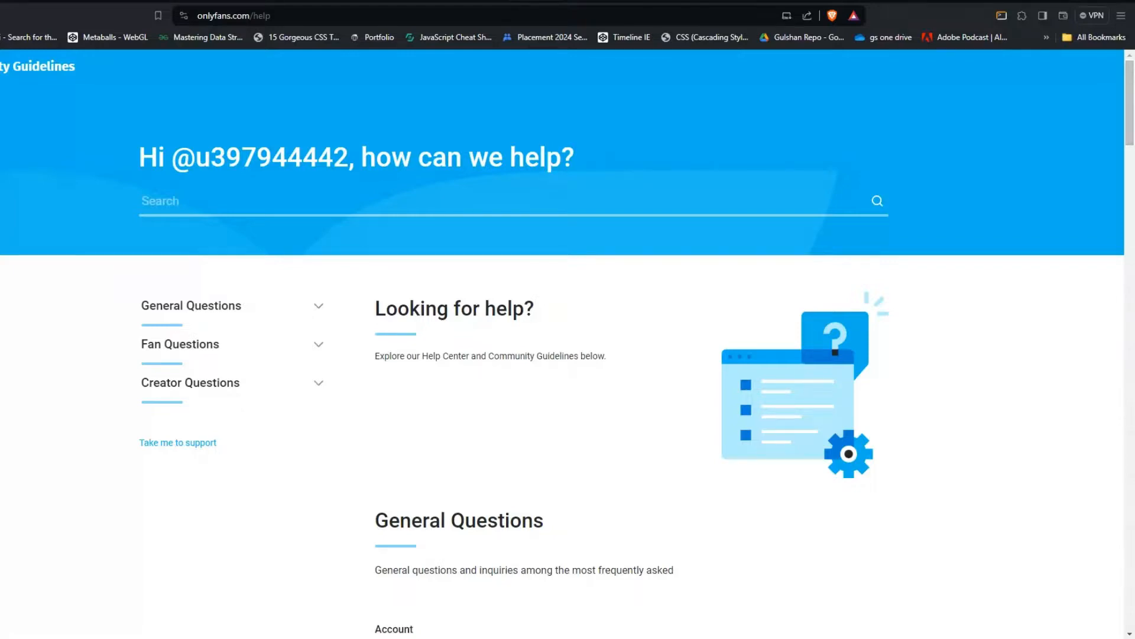
Go from the help page back to the OnlyFans Home feed and scroll to its top
{"action": "left_click", "coordinate": [234, 16]}
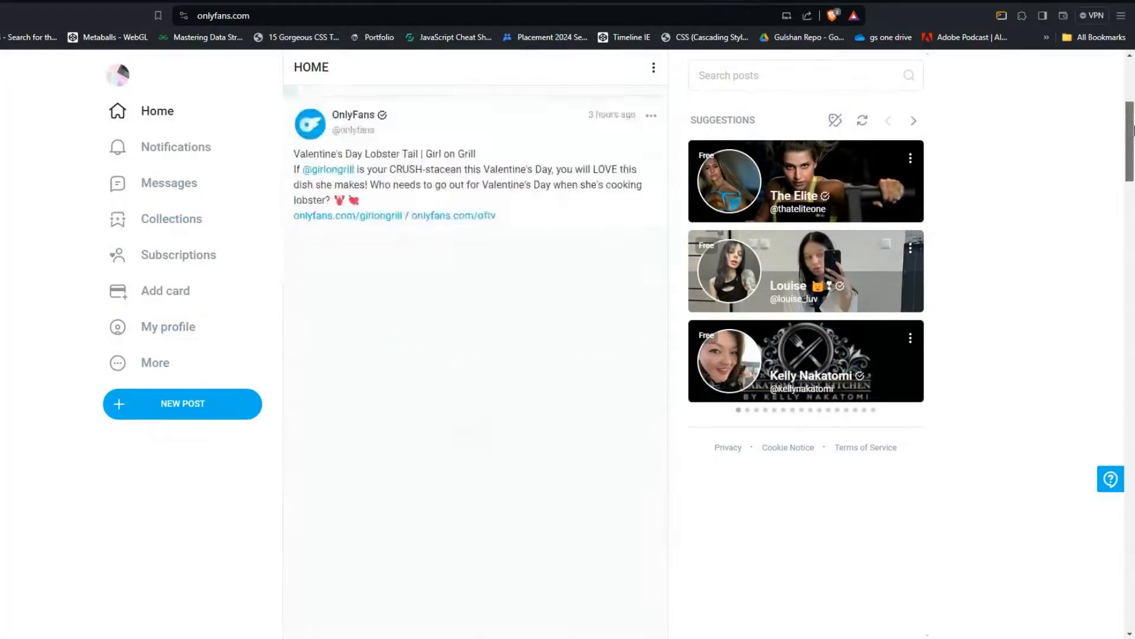
{"action": "scroll", "scroll_direction": "up", "scroll_amount": 3}
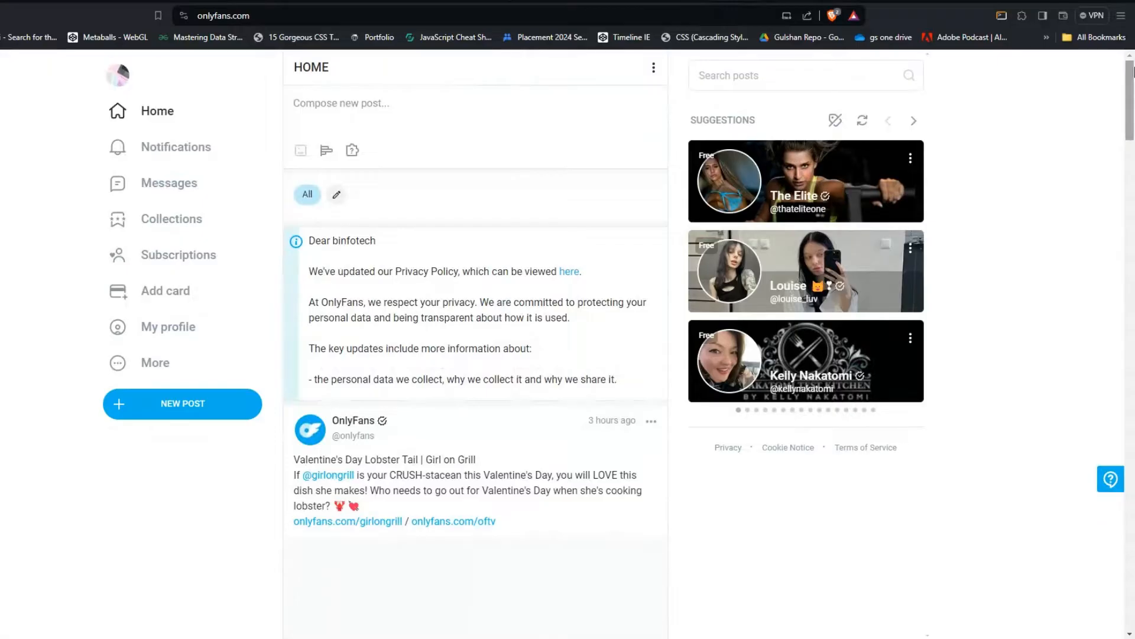